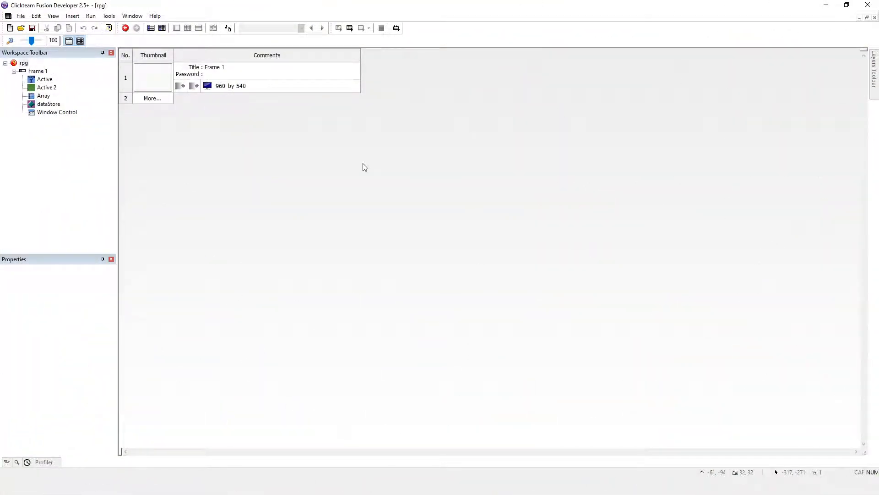
mouse_move(219, 46)
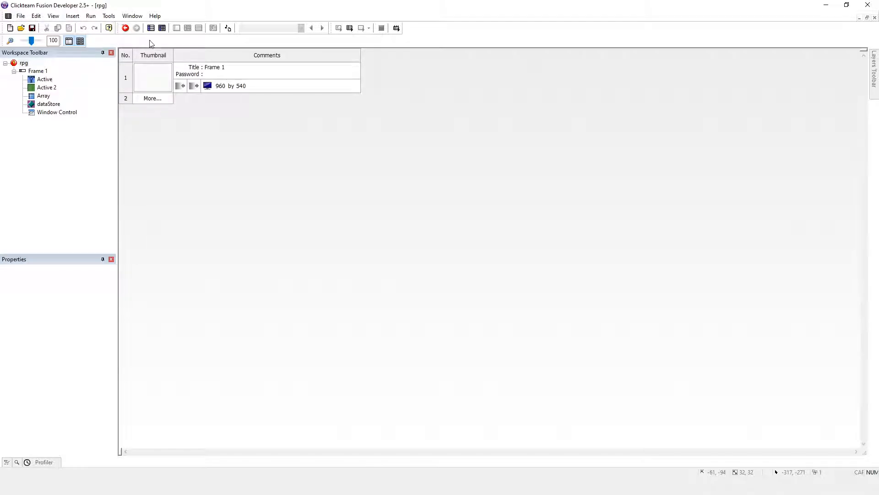
mouse_move(126, 44)
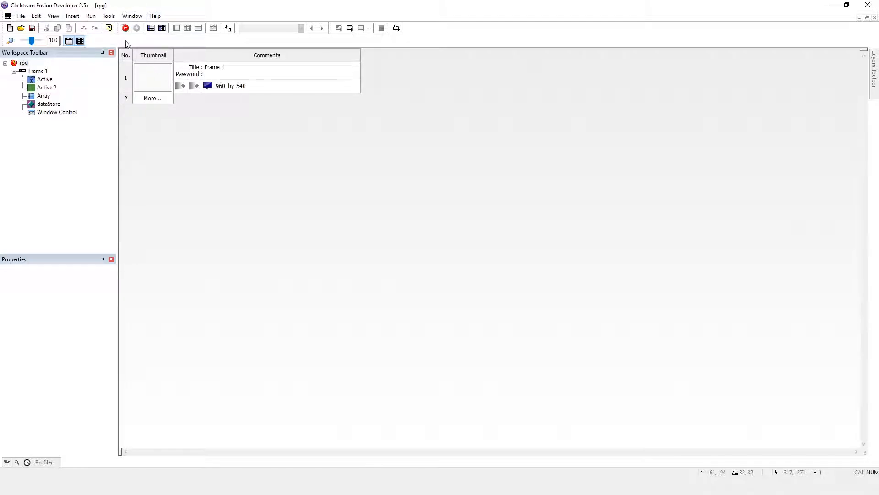
Run the rpg application and resize its window wide, narrow-tall, small squarish and slightly wider.
click(126, 29)
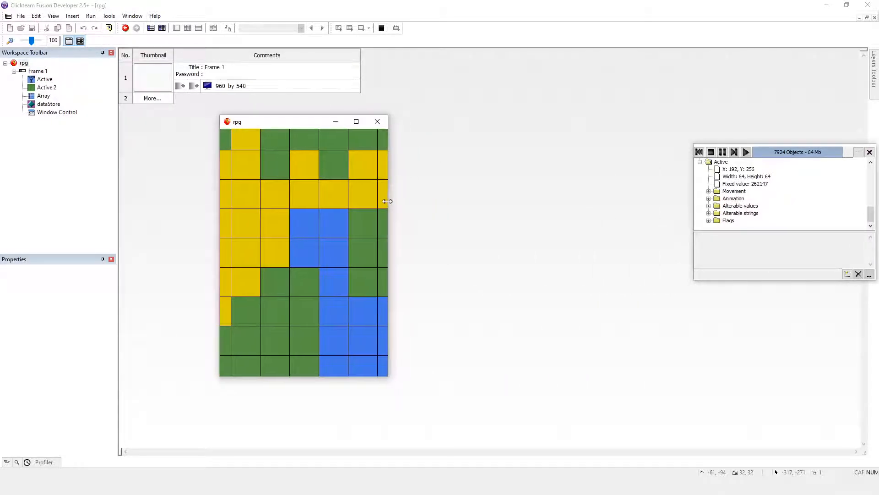
drag(388, 201, 369, 200)
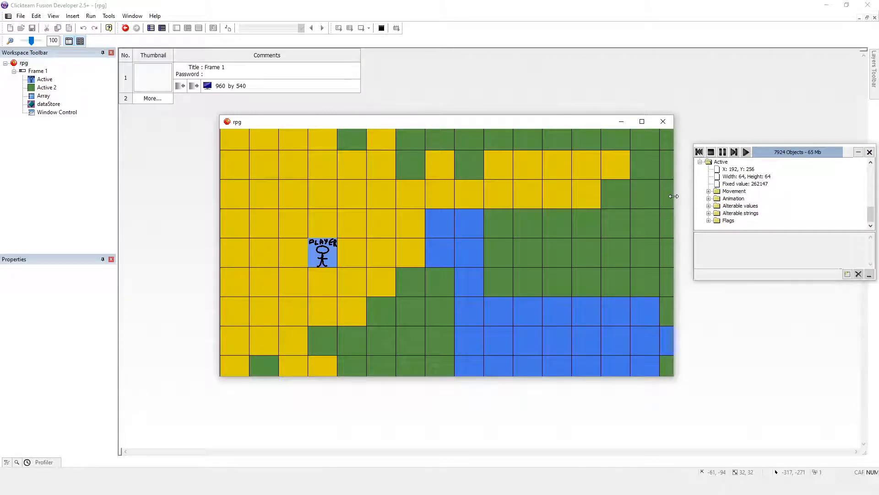
drag(675, 196, 497, 196)
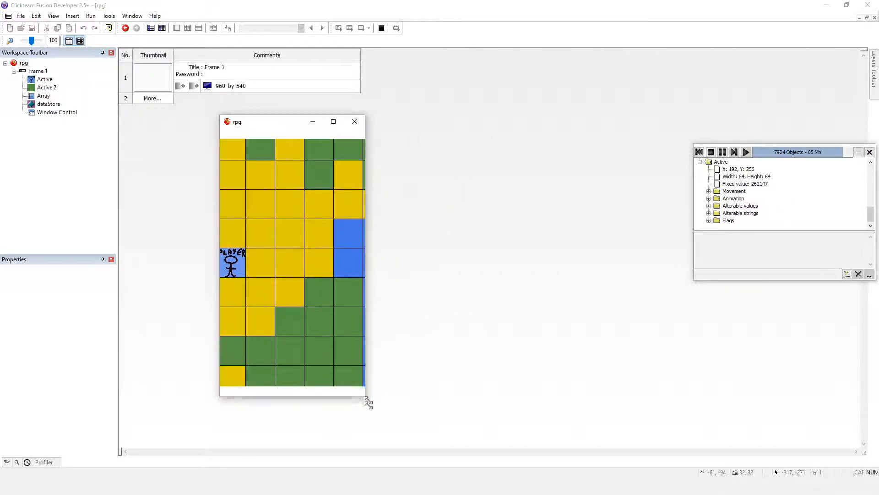
drag(367, 402, 419, 359)
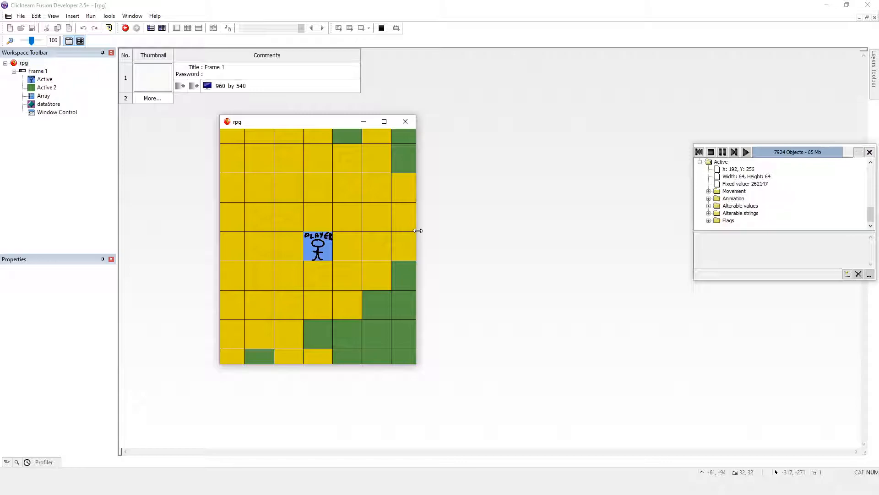
drag(419, 231, 470, 236)
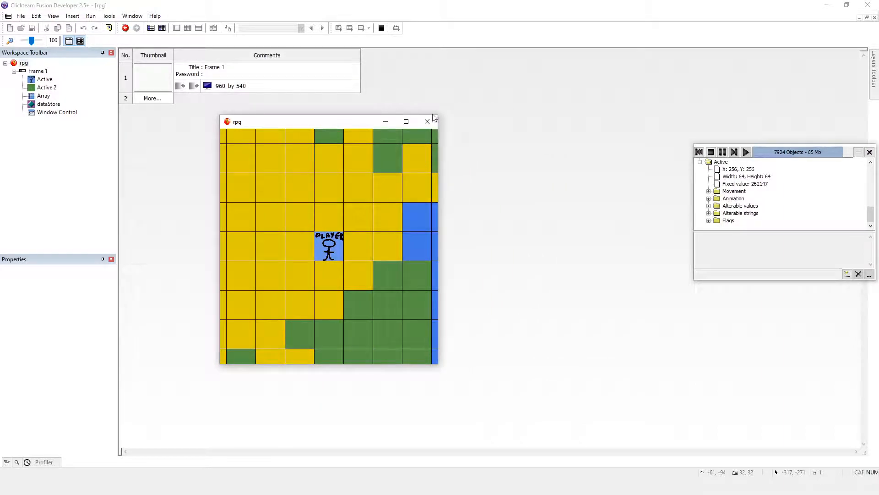
Close the game, then enable Run while resizing in the rpg application's Runtime options.
click(427, 121)
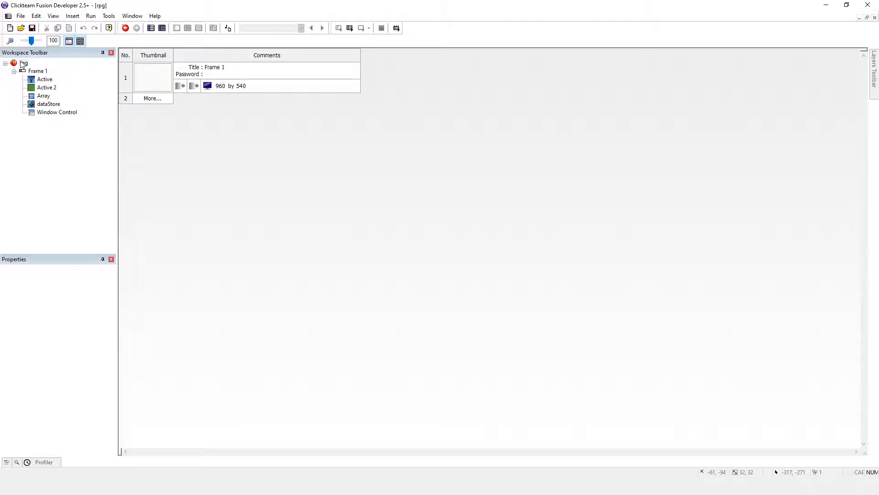
click(24, 63)
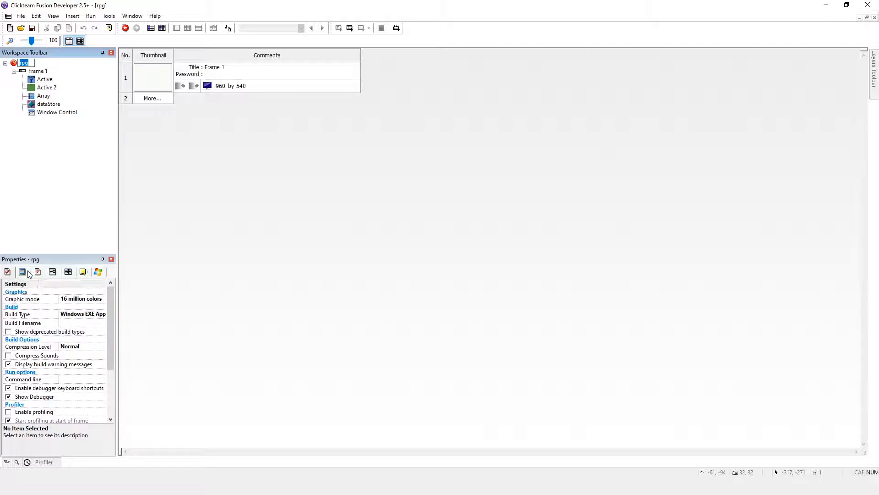
mouse_move(37, 271)
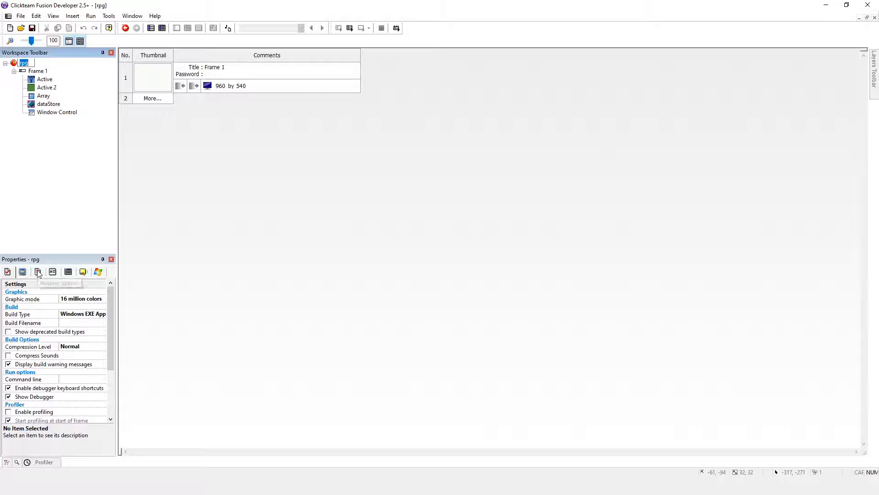
click(38, 272)
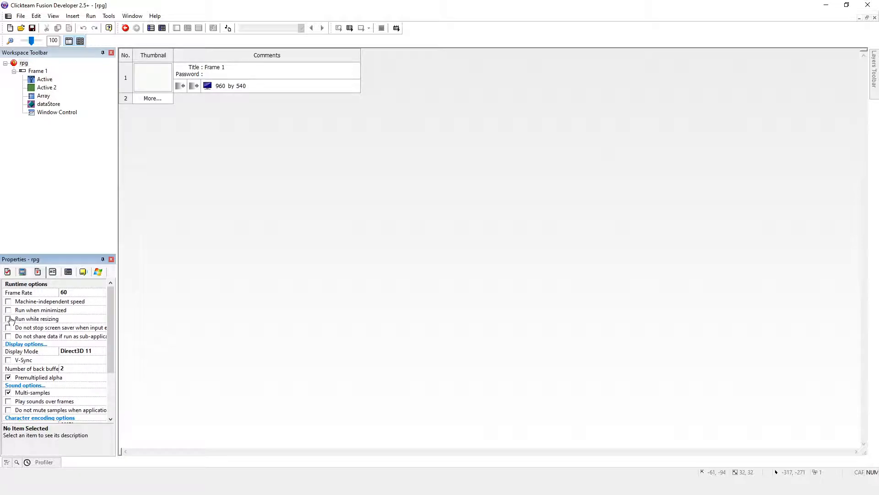
click(9, 319)
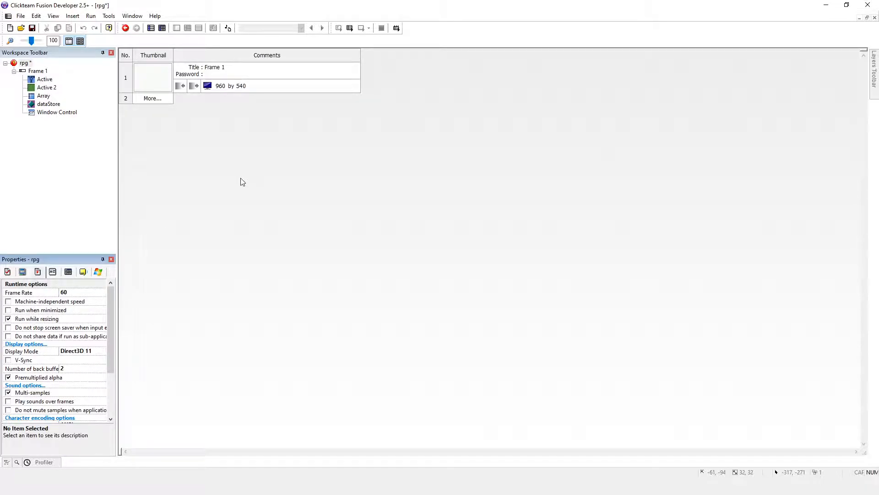
click(91, 16)
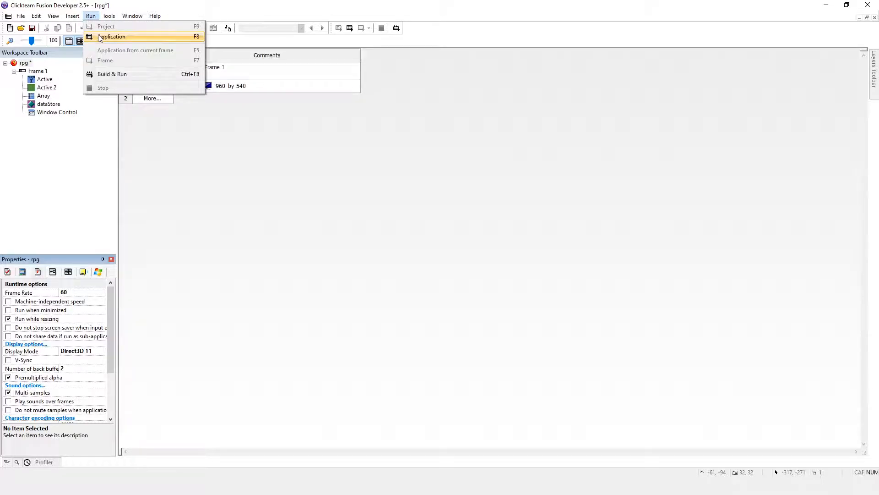
click(111, 36)
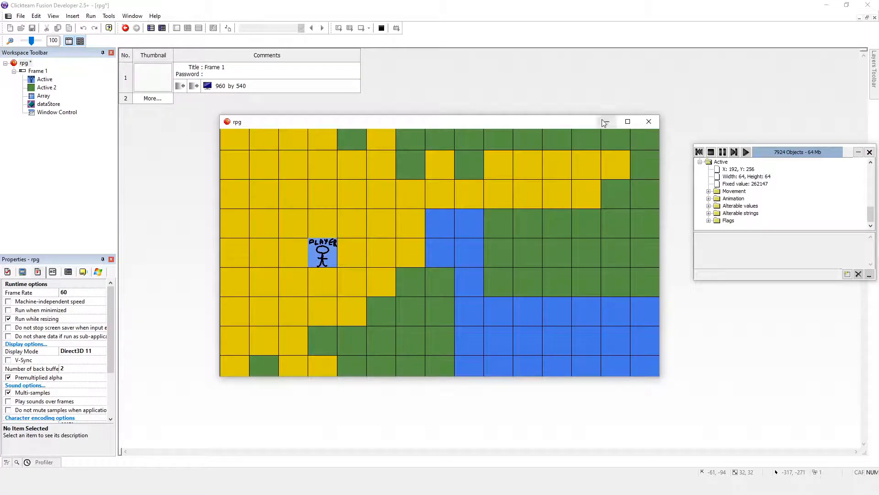
mouse_move(606, 121)
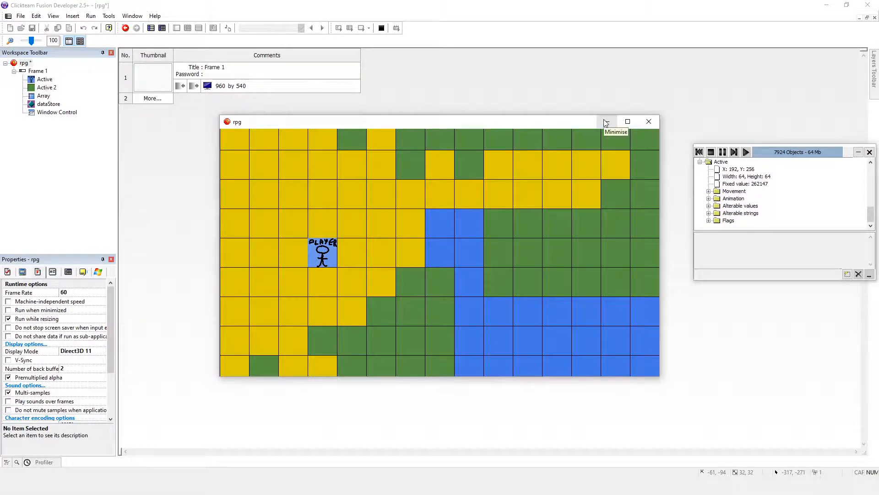
click(649, 121)
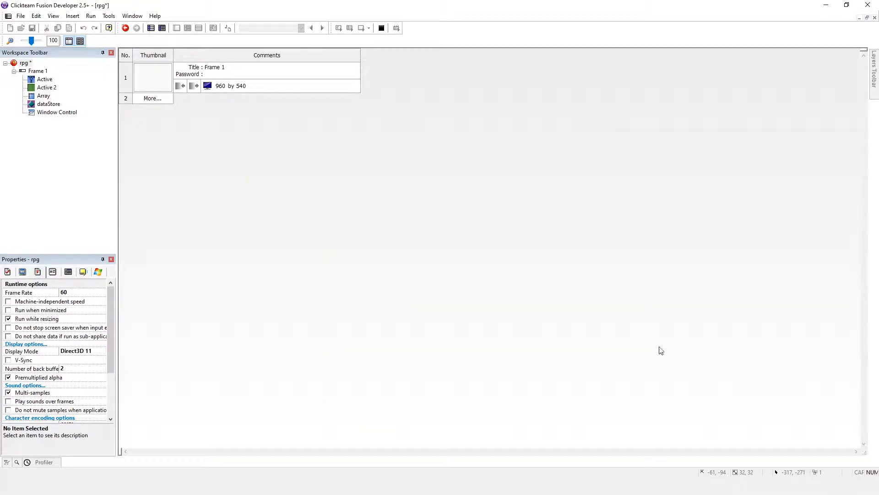
mouse_move(602, 370)
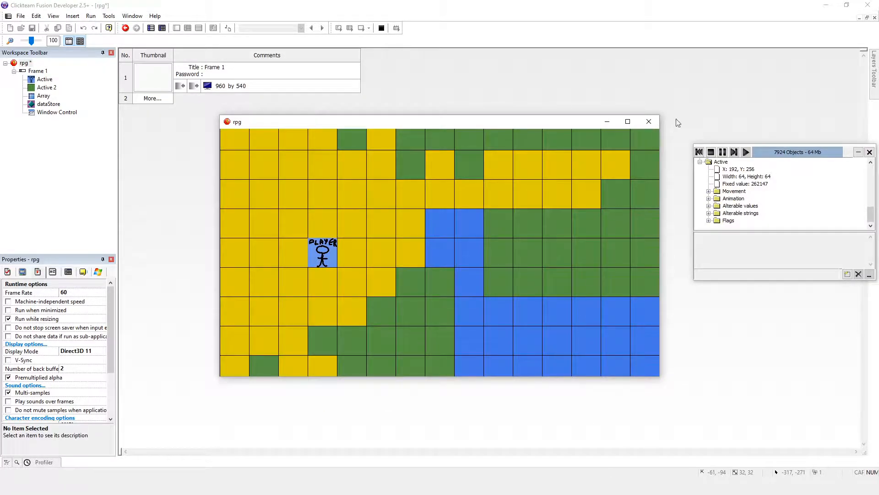
click(649, 121)
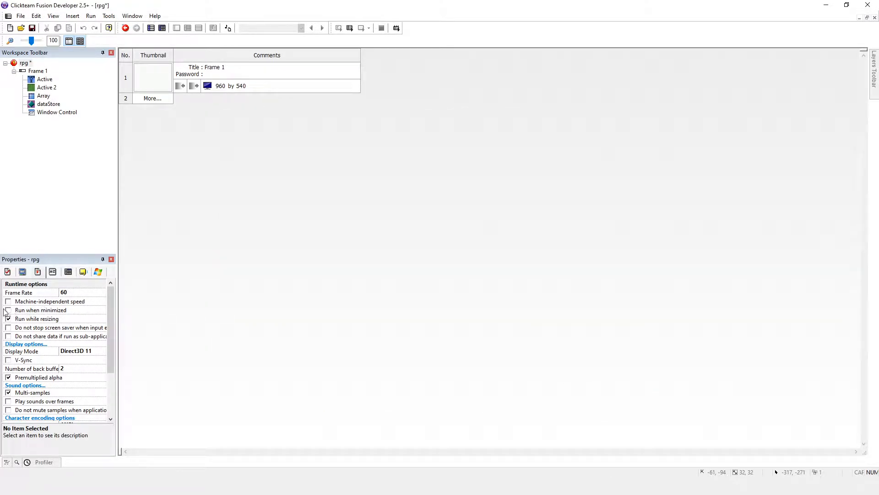
Review the Run while resizing and Run when minimized options and the Display Mode list.
click(8, 319)
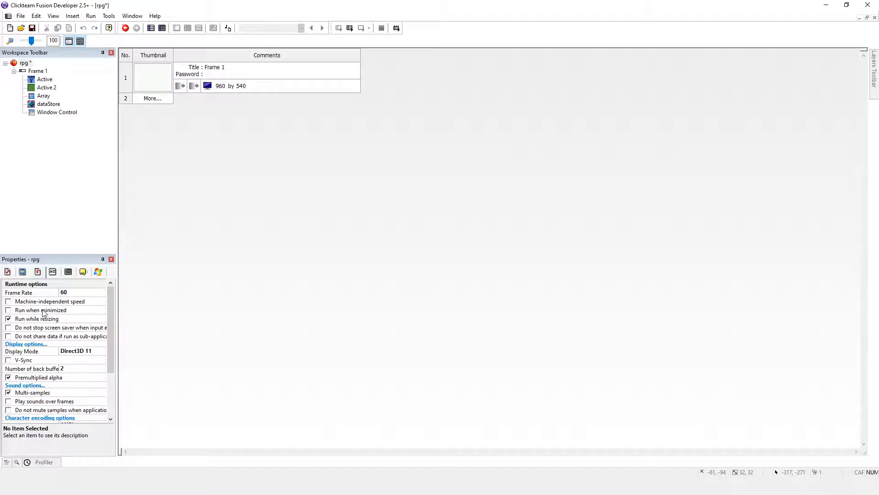
click(41, 310)
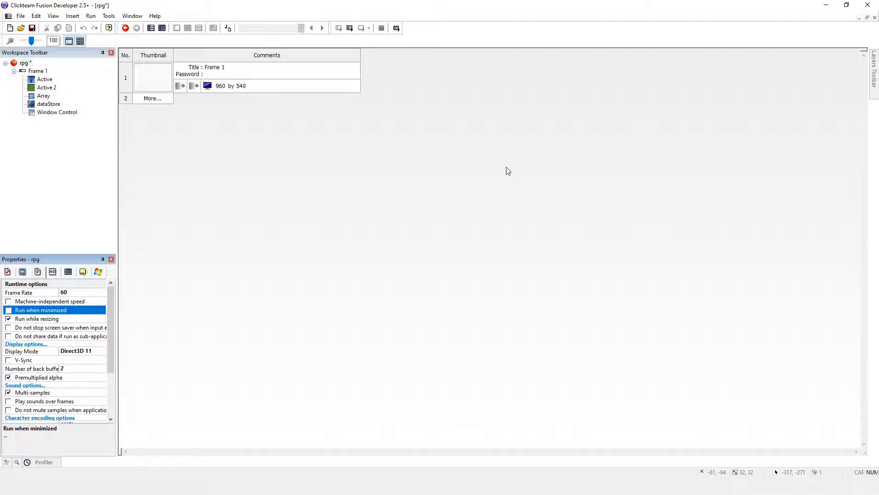
mouse_move(399, 261)
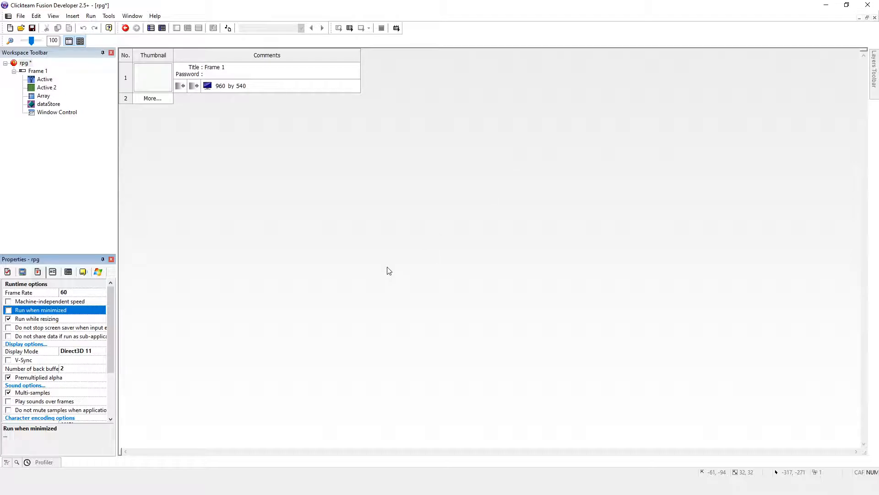
mouse_move(364, 286)
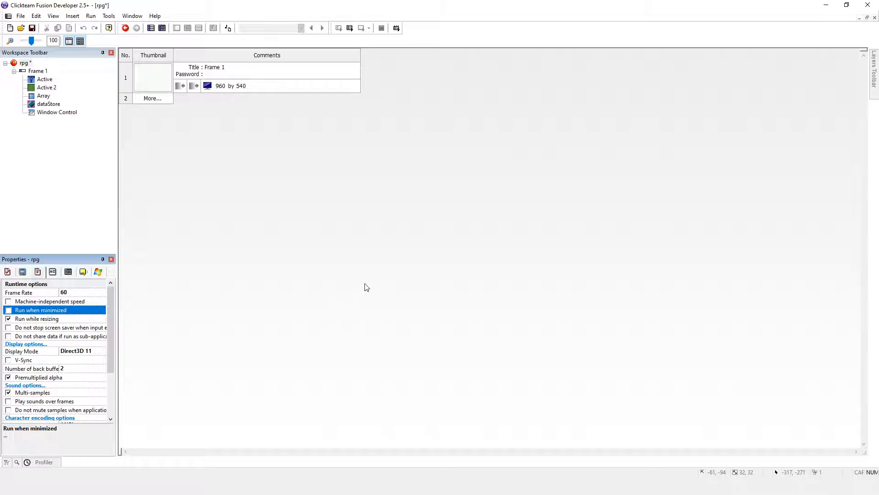
mouse_move(359, 271)
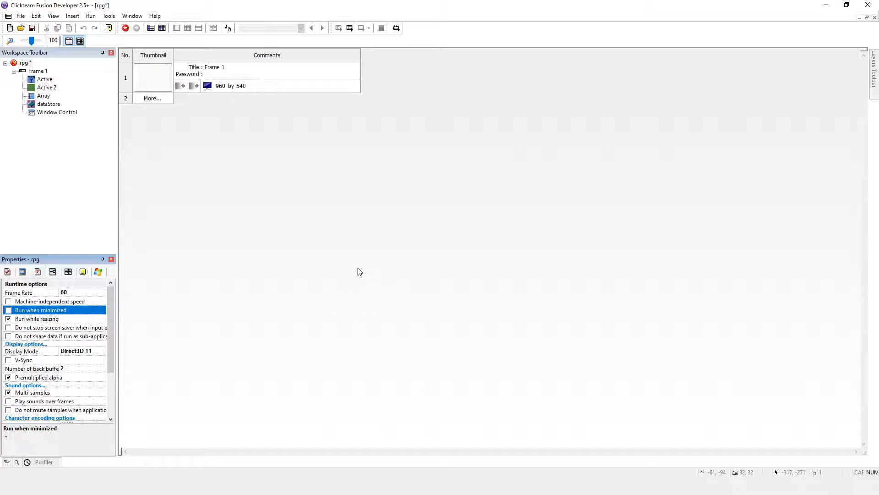
mouse_move(77, 328)
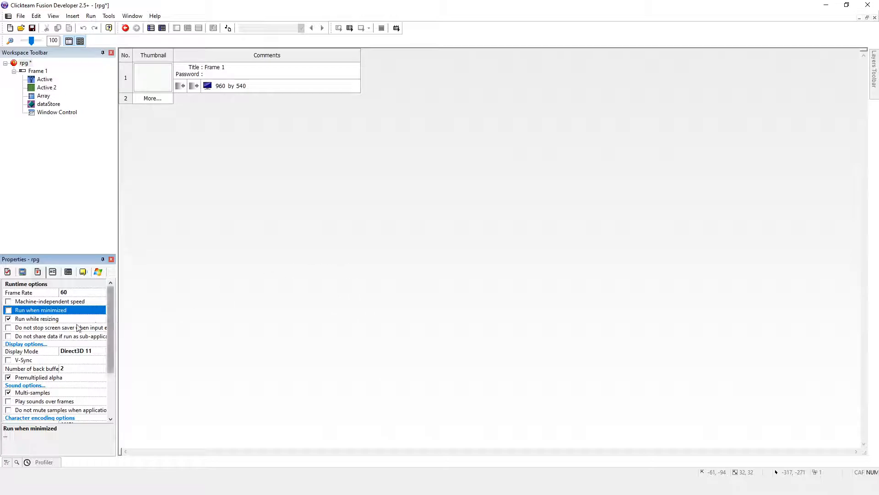
click(8, 309)
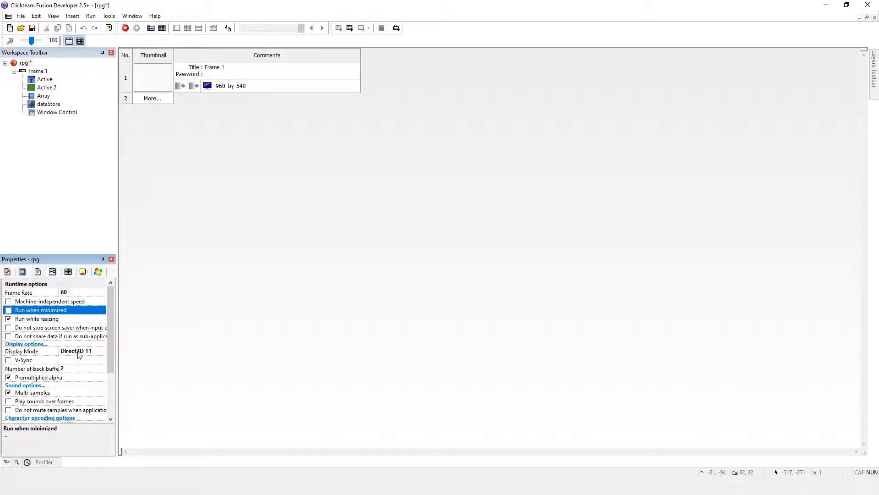
click(102, 350)
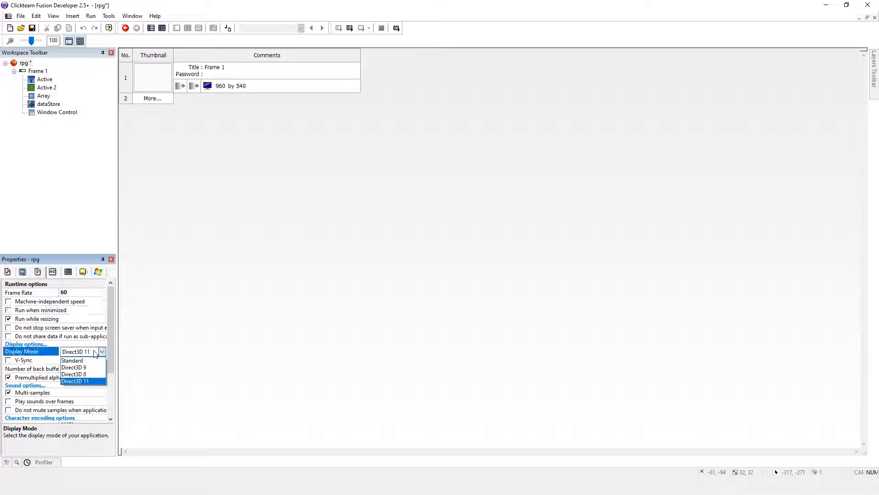
mouse_move(72, 360)
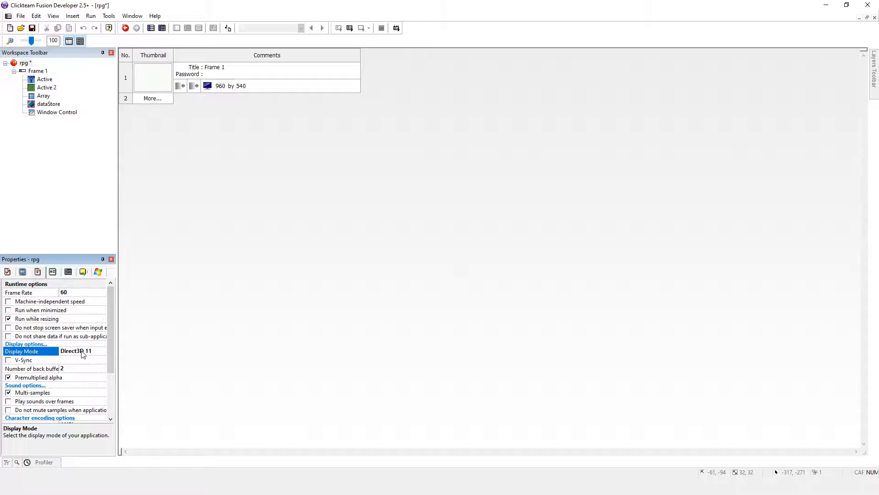
mouse_move(91, 351)
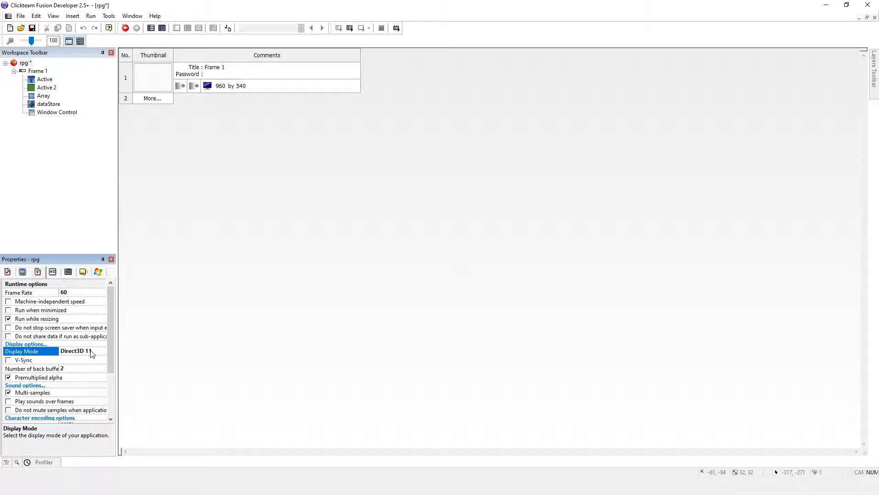
Read the V-Sync, screen saver and sub-application data sharing option descriptions.
click(23, 359)
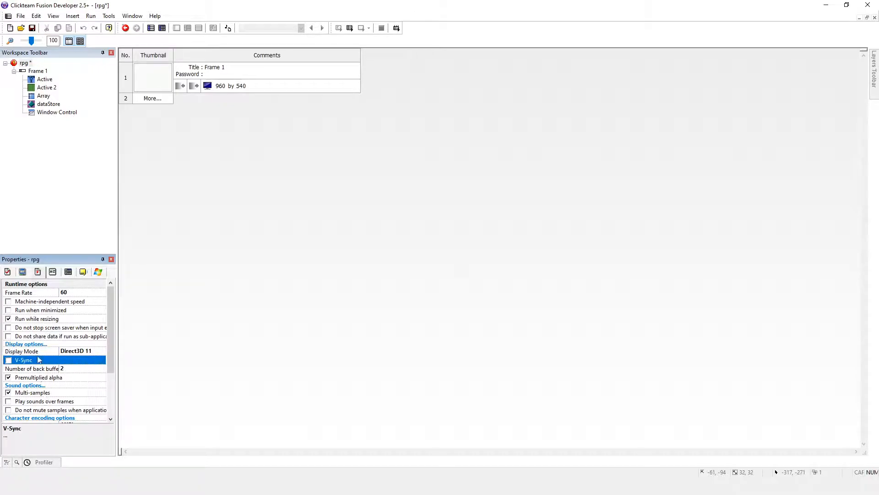
scroll(down, 3)
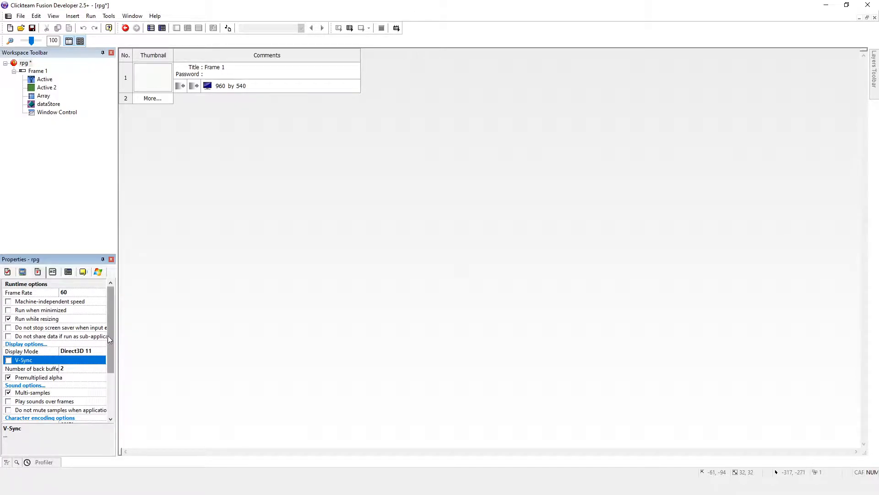
scroll(down, 3)
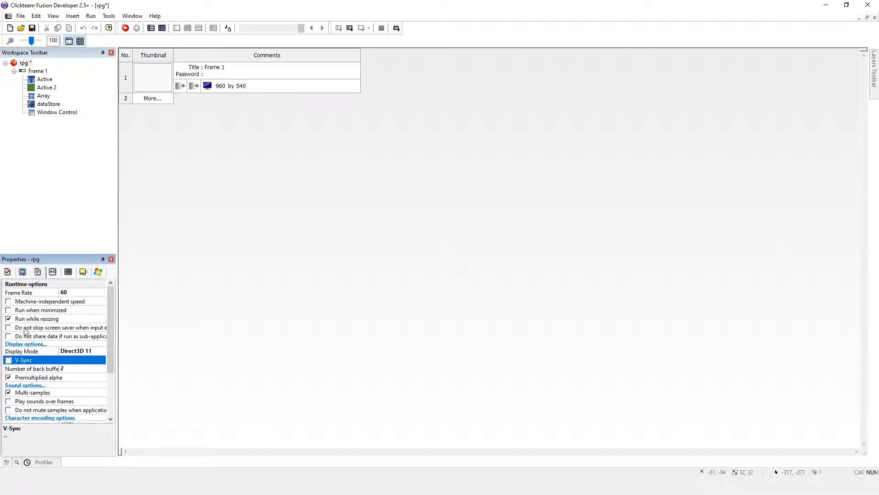
click(59, 327)
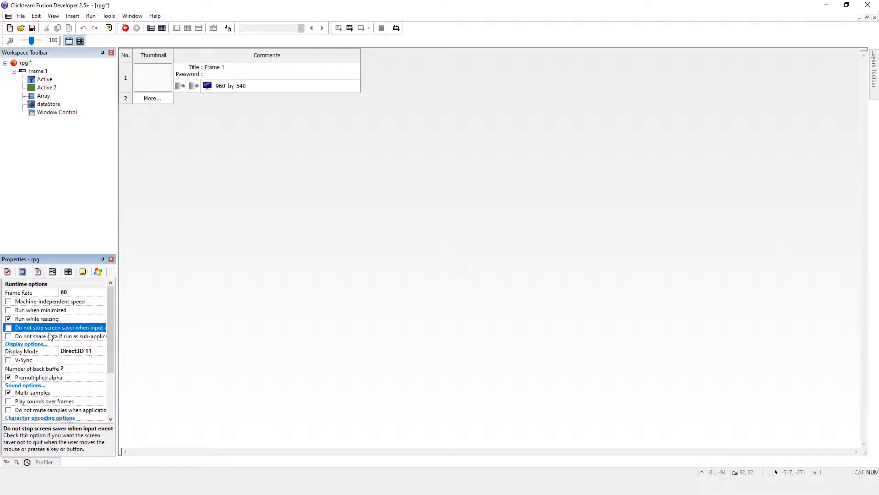
click(58, 336)
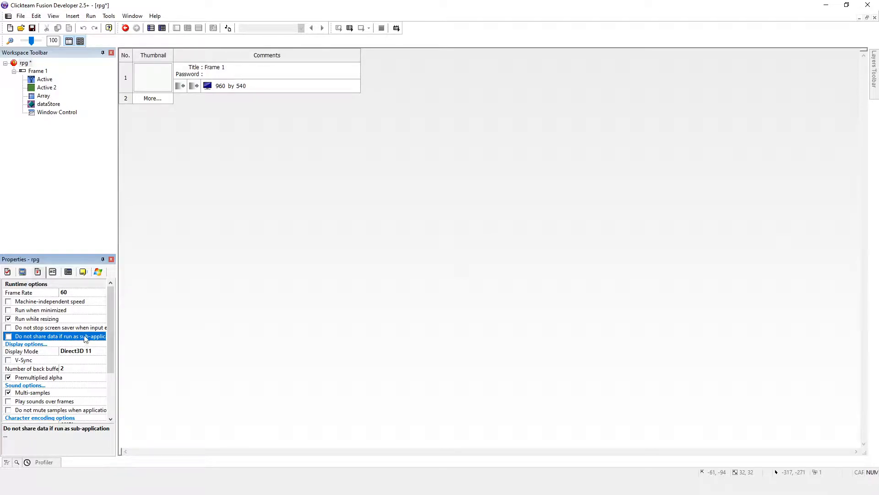
mouse_move(235, 186)
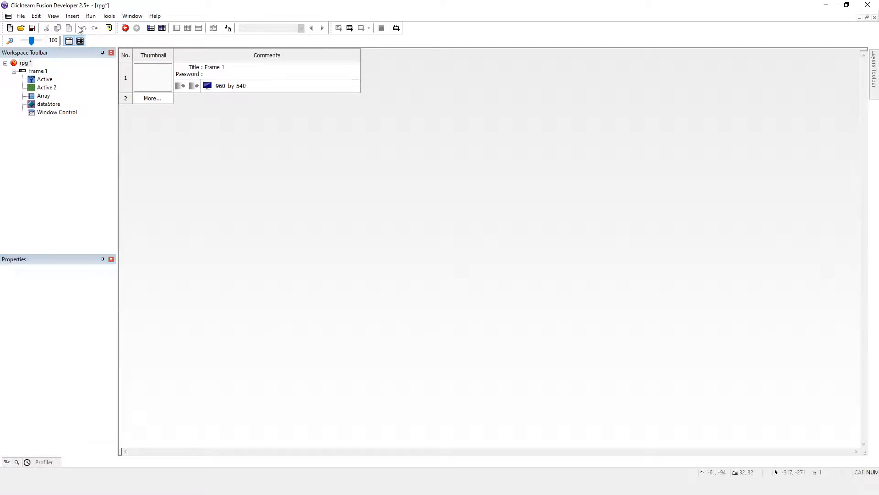
click(90, 16)
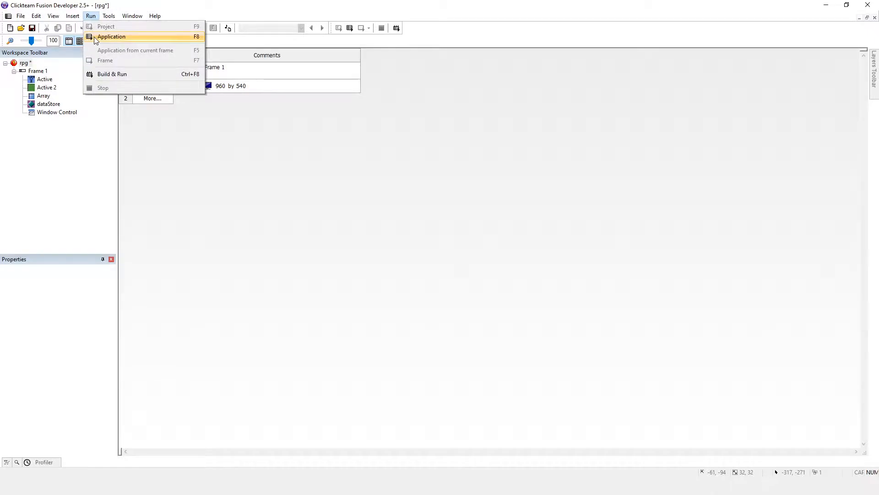
Run the whole application from the Run menu and make its window smaller.
click(111, 37)
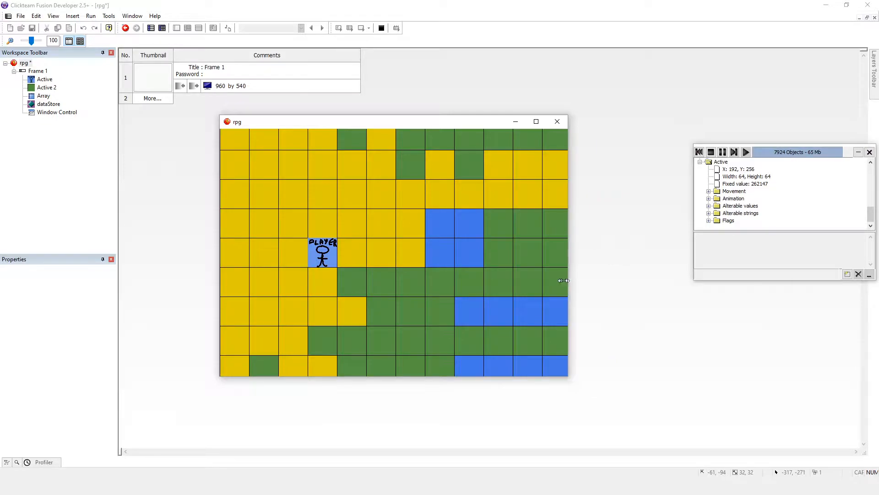
drag(392, 121, 283, 67)
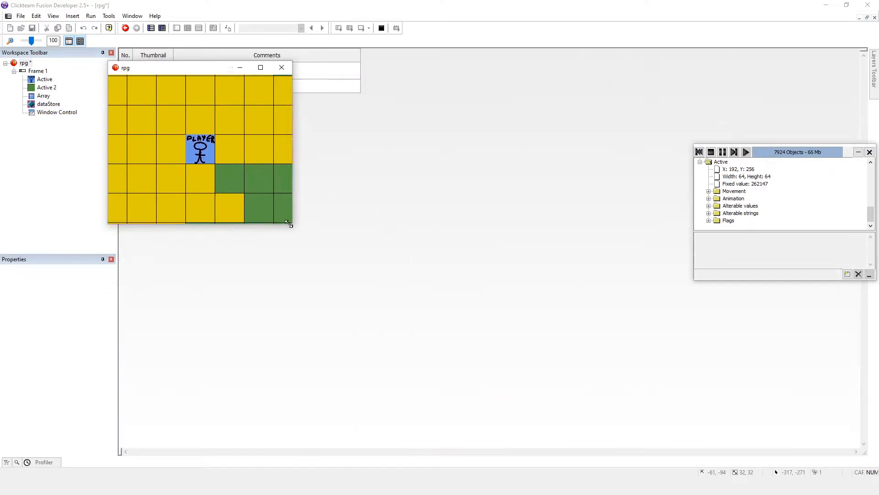
Enlarge and shrink the running game window repeatedly while the map keeps redrawing.
drag(288, 223, 547, 396)
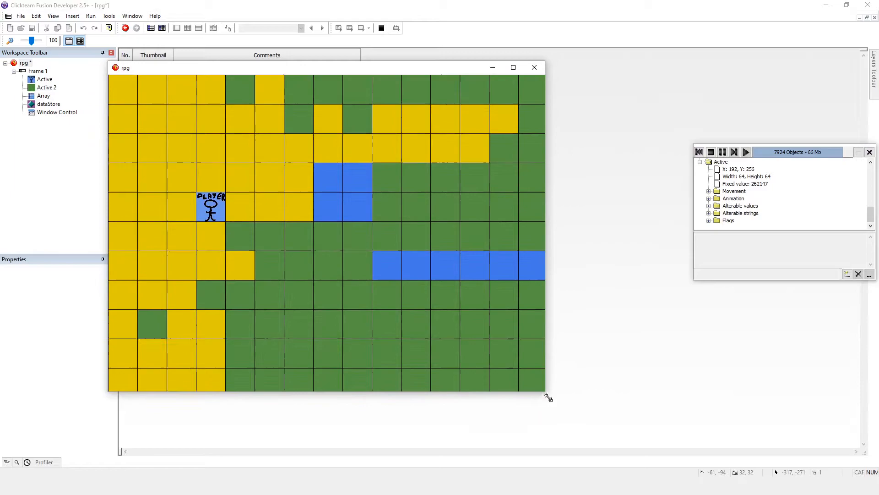
drag(548, 397, 705, 434)
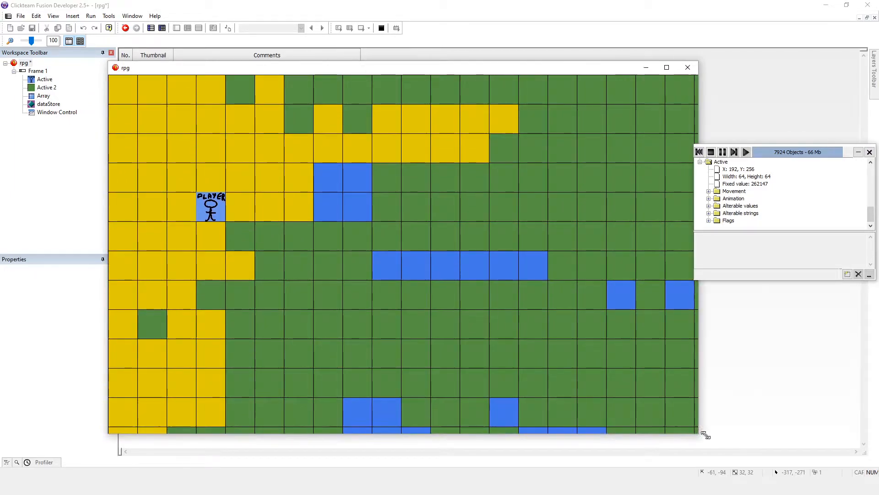
drag(705, 433, 533, 348)
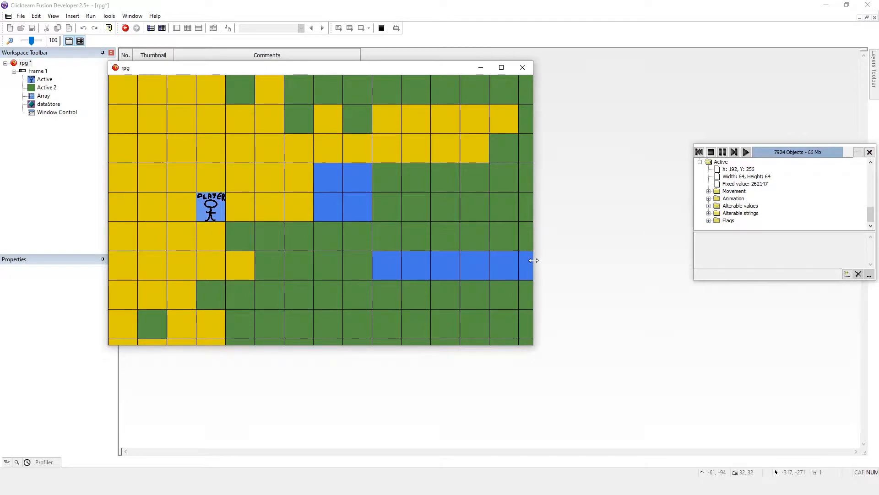
drag(533, 260, 507, 263)
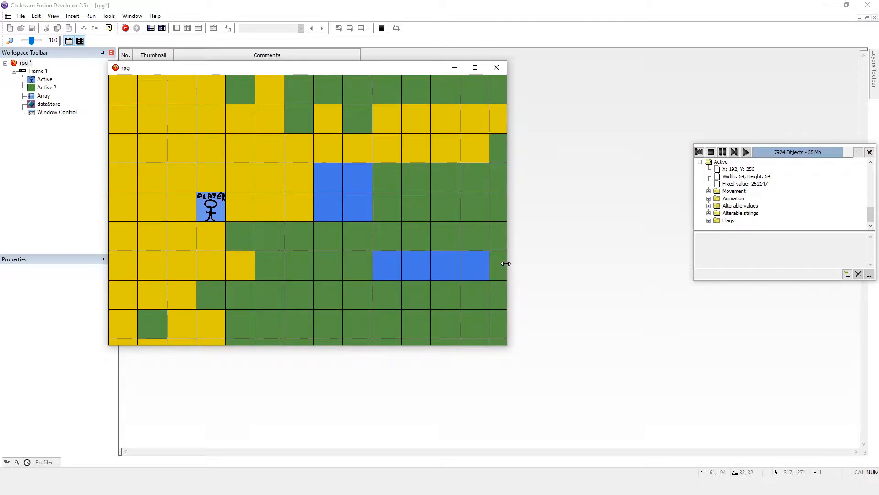
drag(506, 264, 409, 273)
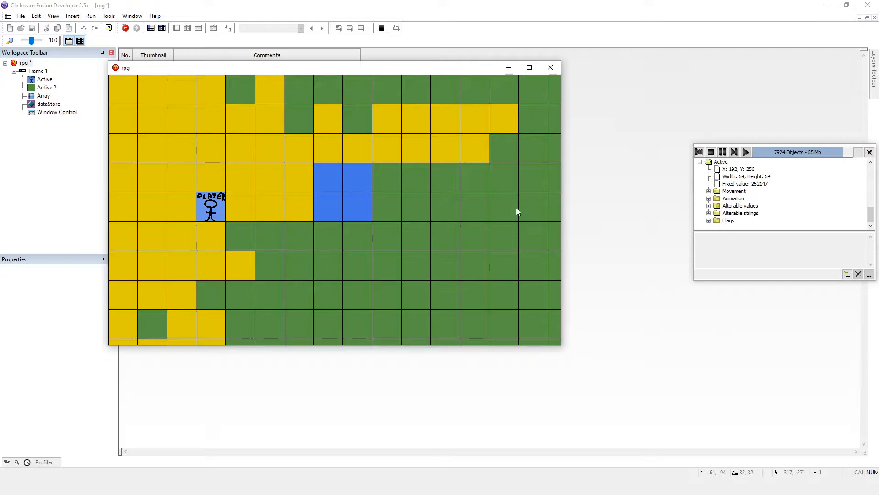
drag(560, 346, 521, 347)
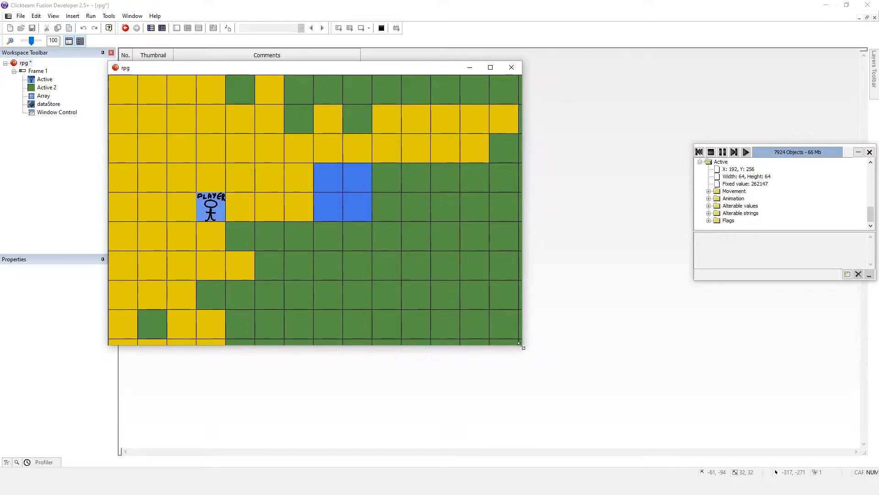
drag(520, 346, 468, 320)
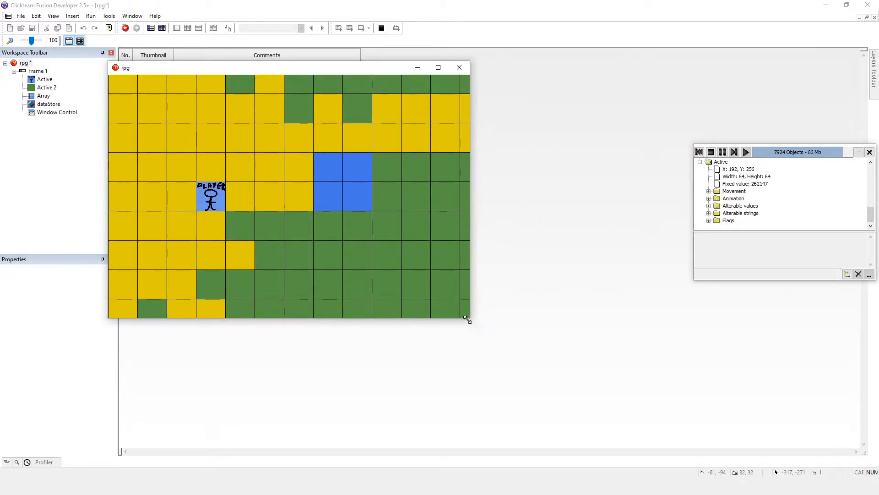
drag(467, 319, 624, 417)
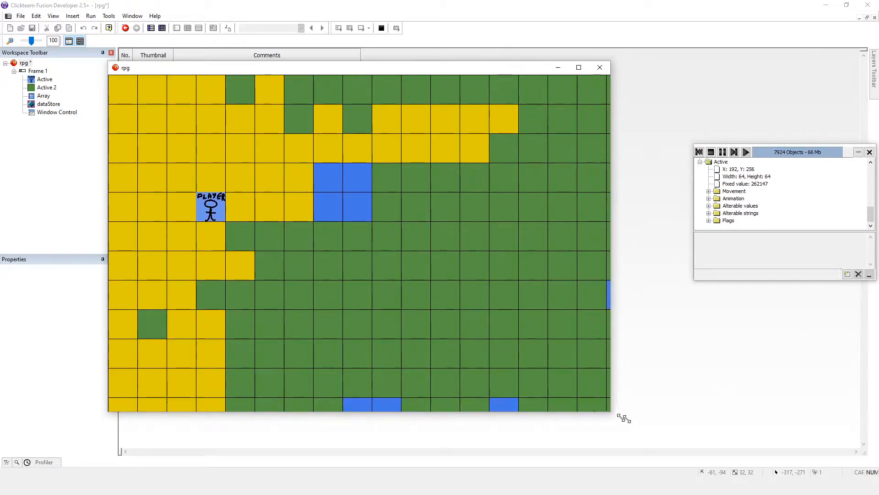
drag(623, 413, 335, 268)
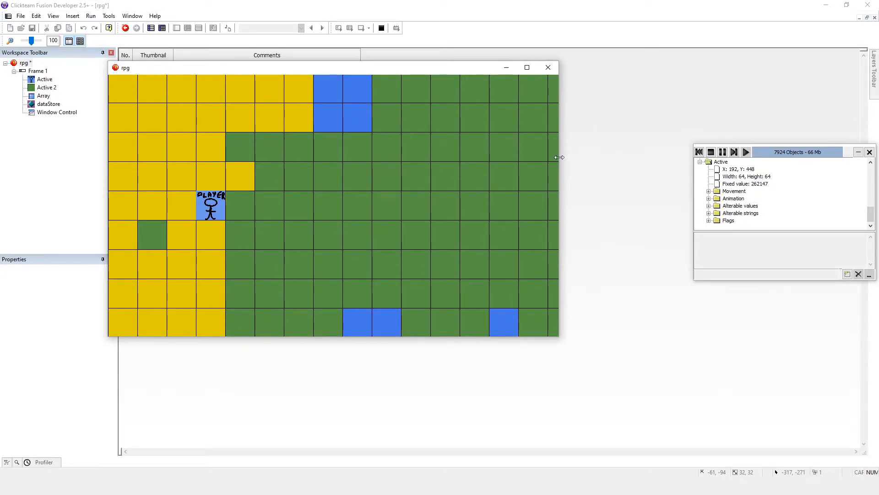
mouse_move(560, 95)
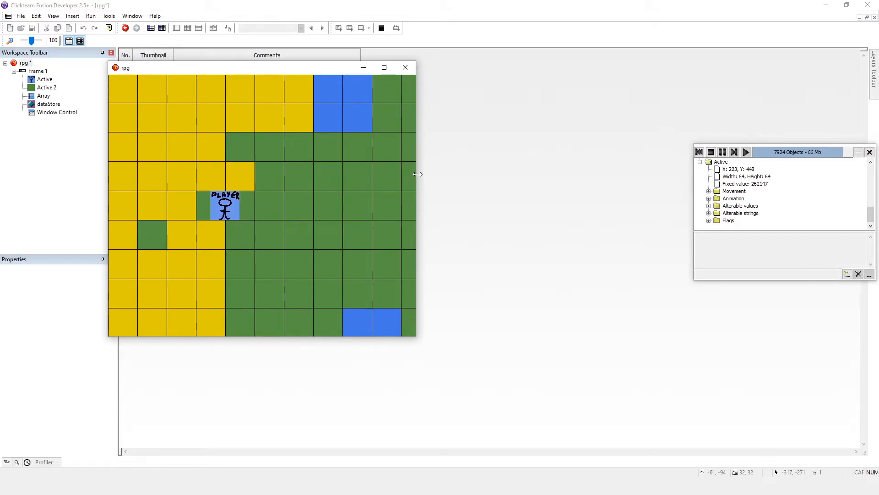
Close the running game and select the rpg application to show its properties.
click(405, 67)
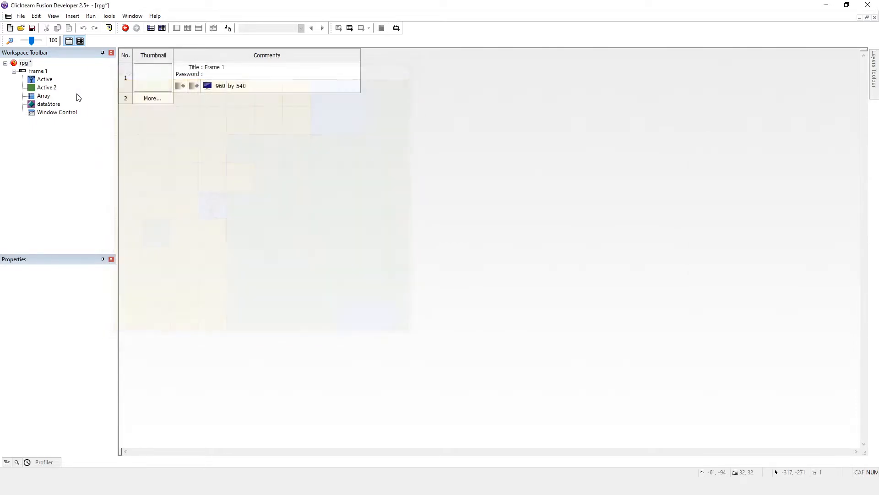
click(24, 63)
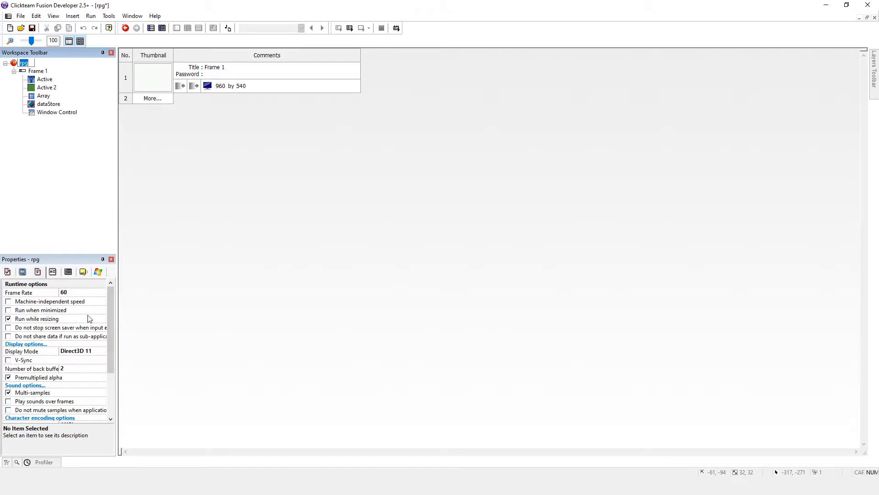
mouse_move(311, 164)
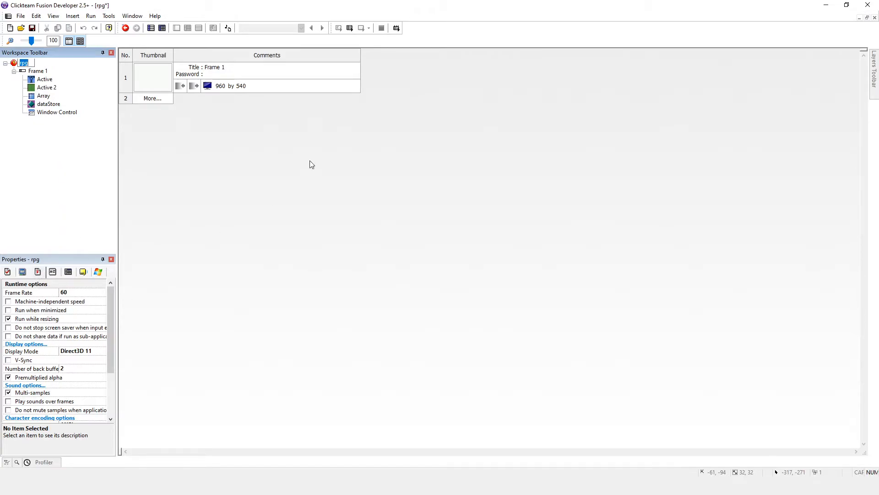